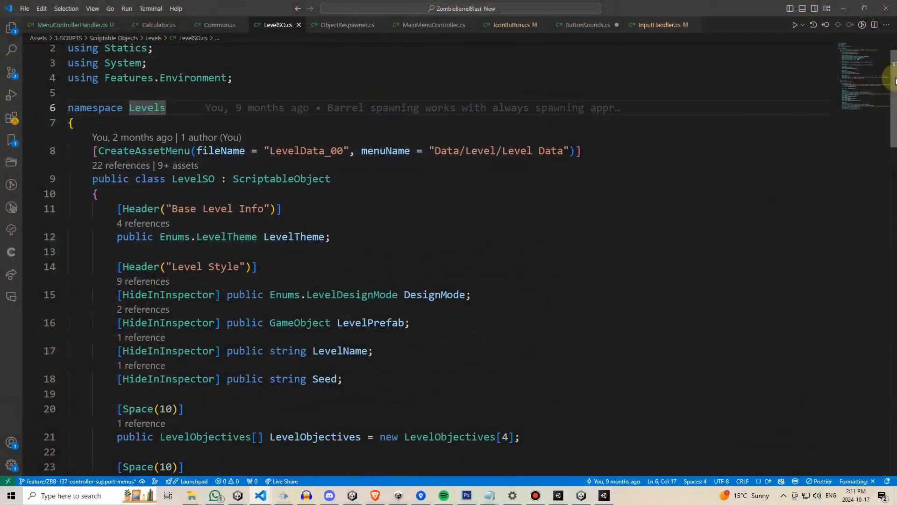
pyautogui.scroll(-3)
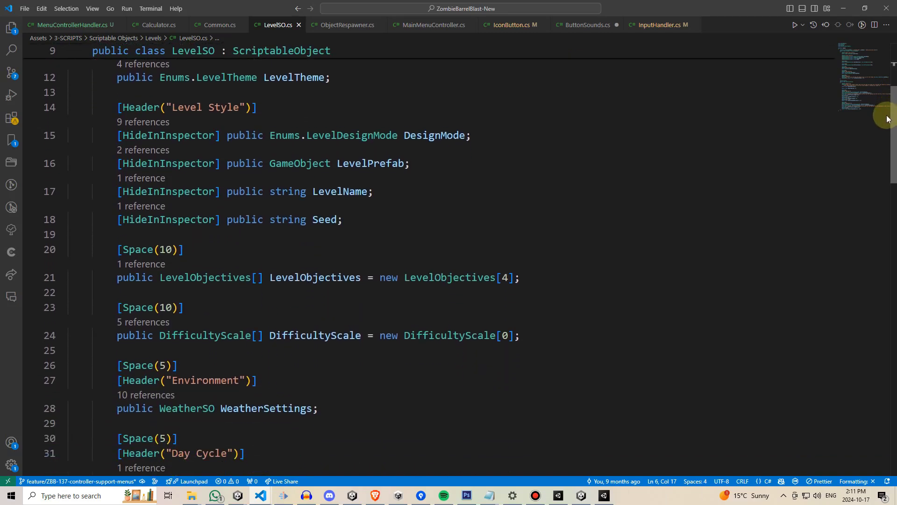